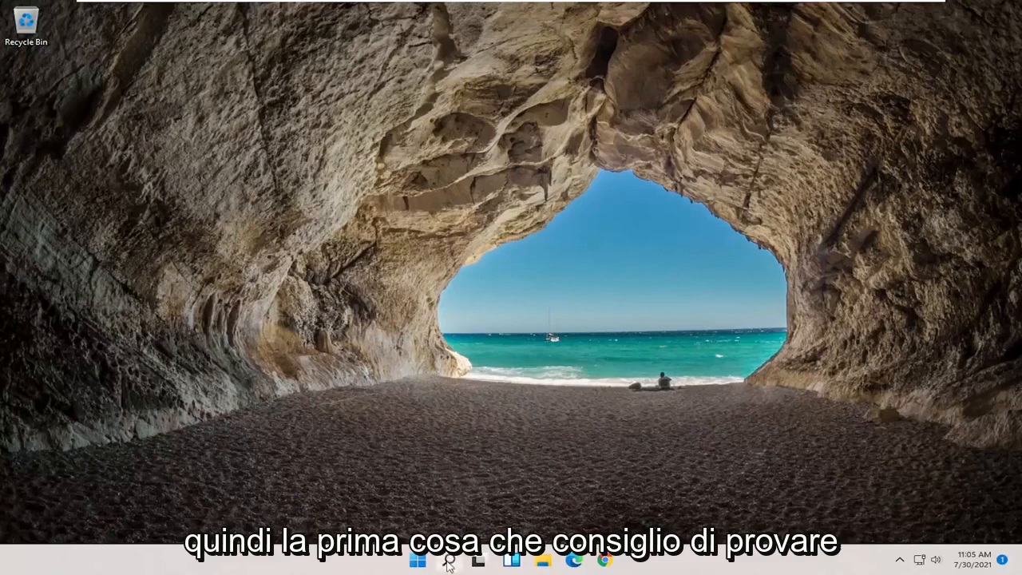
Launch the Services app from Start search
left_click(417, 559)
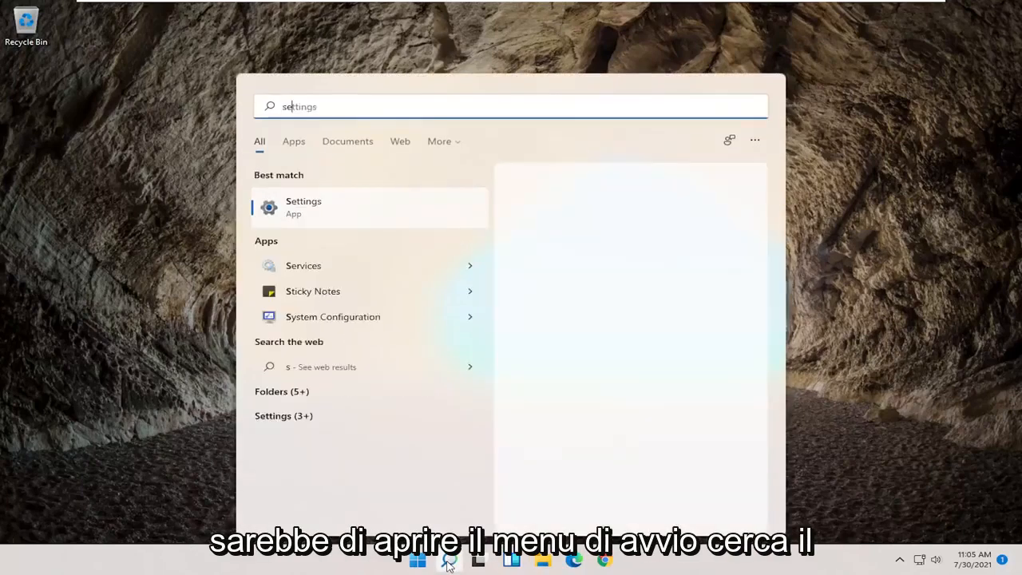
type("services")
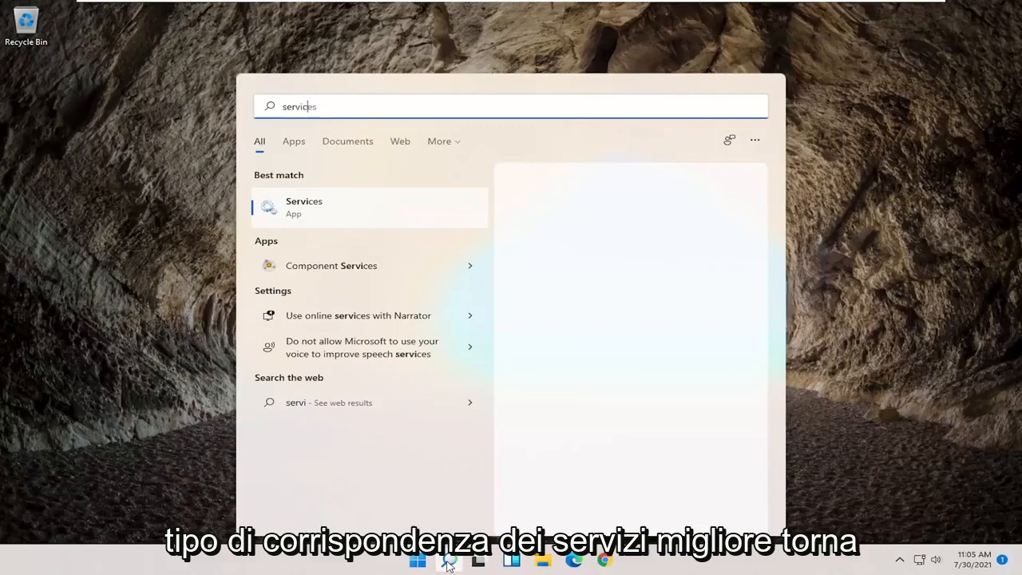
left_click(303, 207)
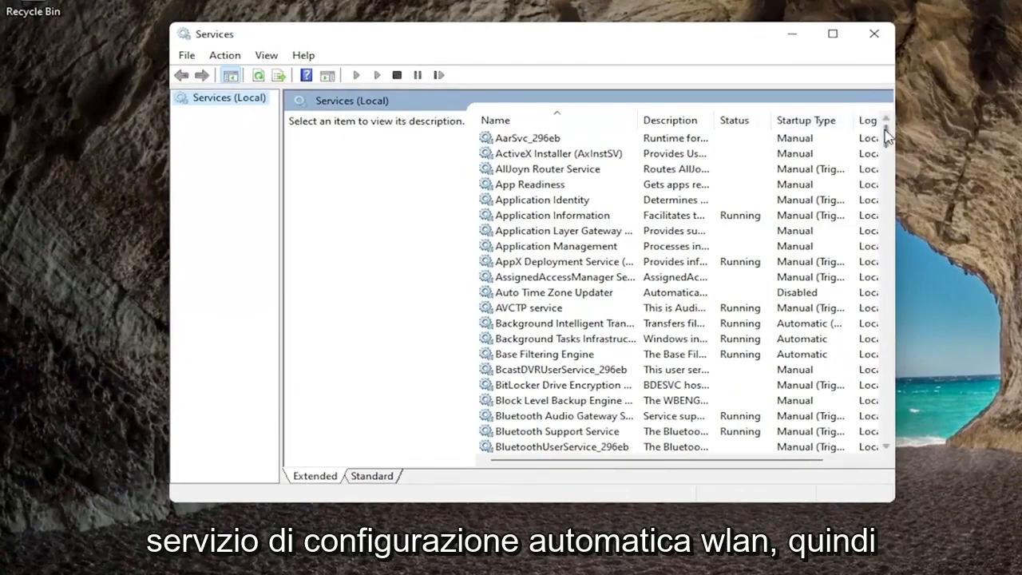
Set WWAN AutoConfig to Automatic startup, start it, and apply the change
scroll("down", 3)
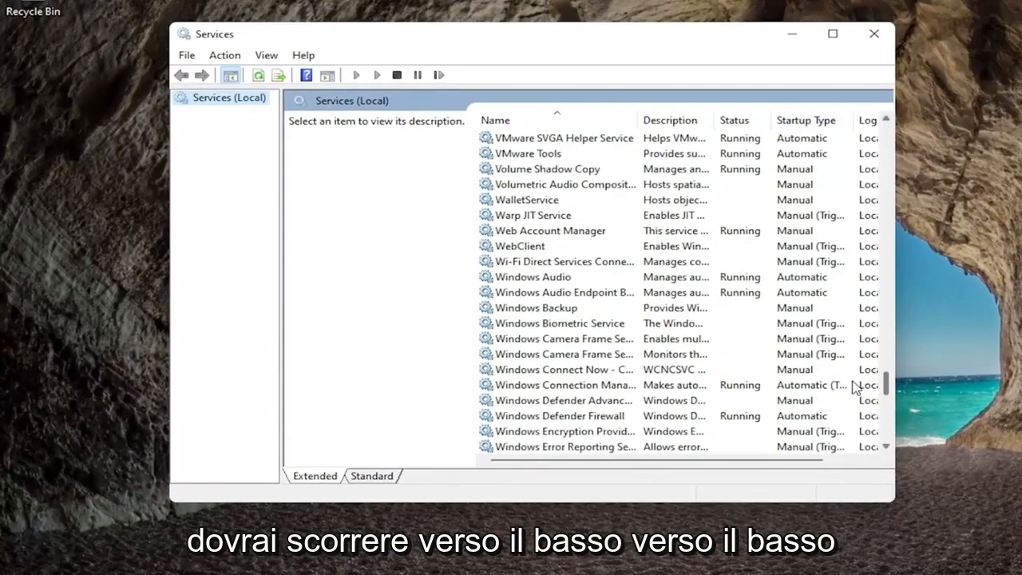
scroll("down", 3)
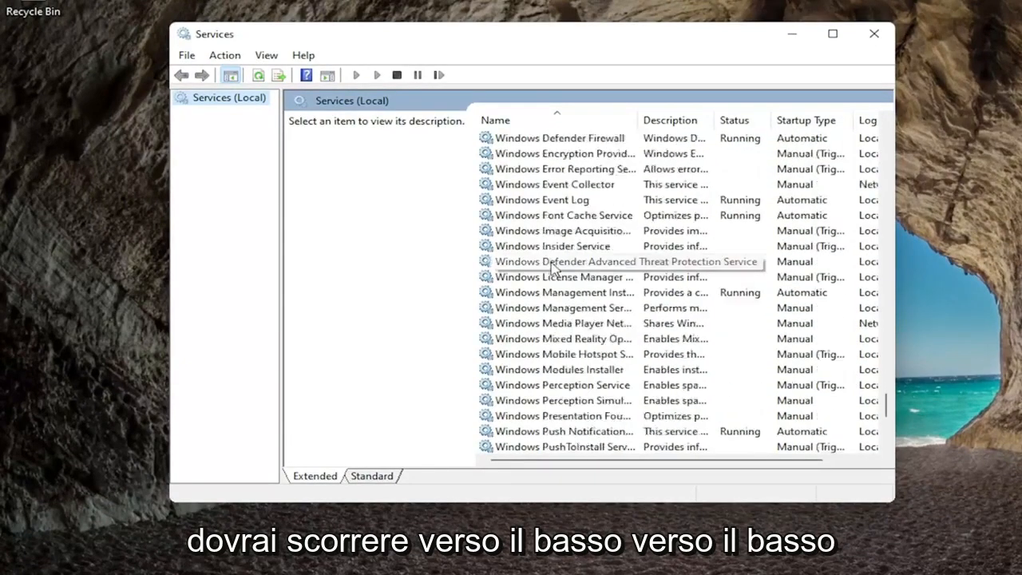
scroll("down", 3)
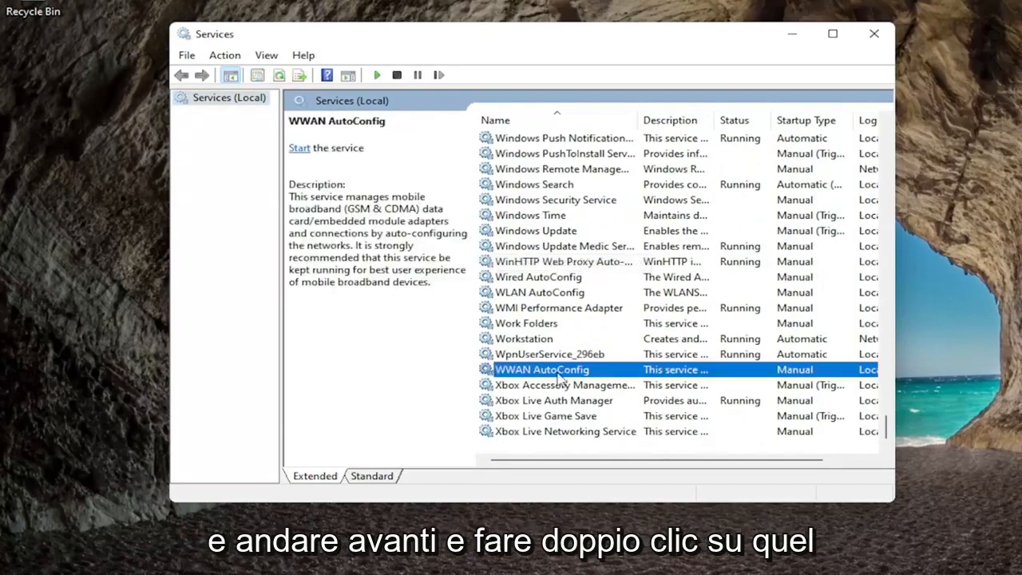
double_click(542, 369)
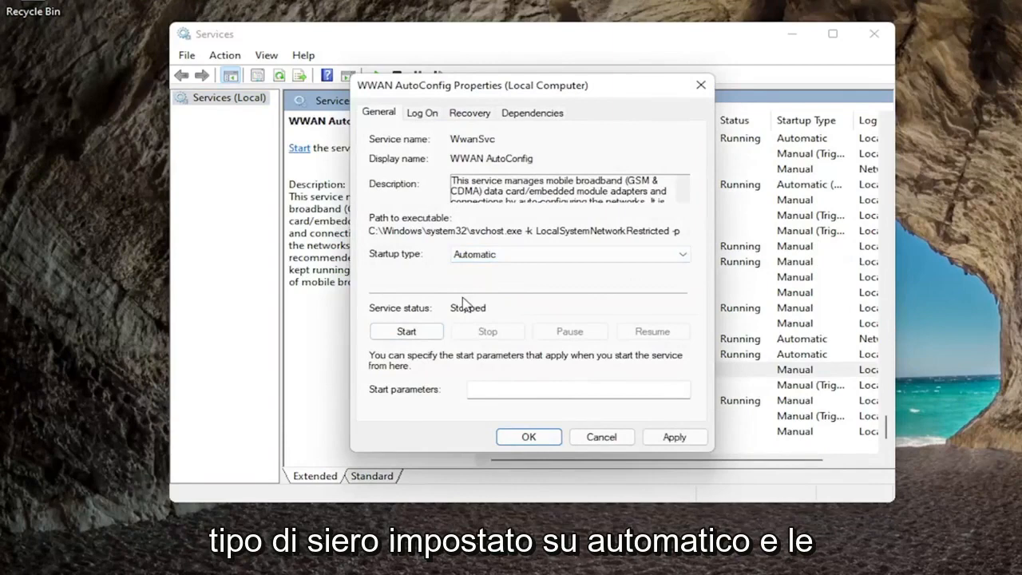
left_click(406, 331)
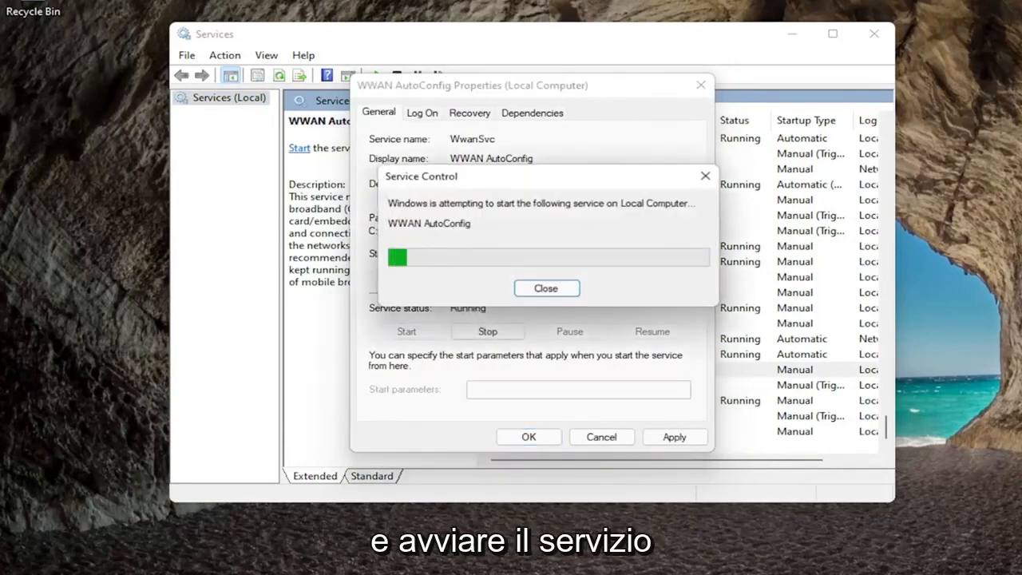
left_click(546, 287)
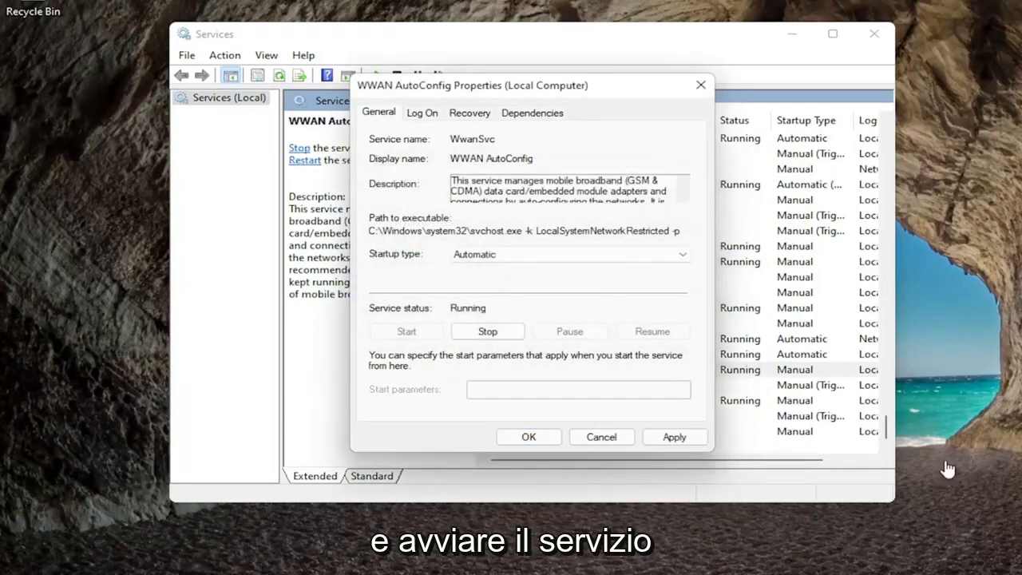
left_click(529, 438)
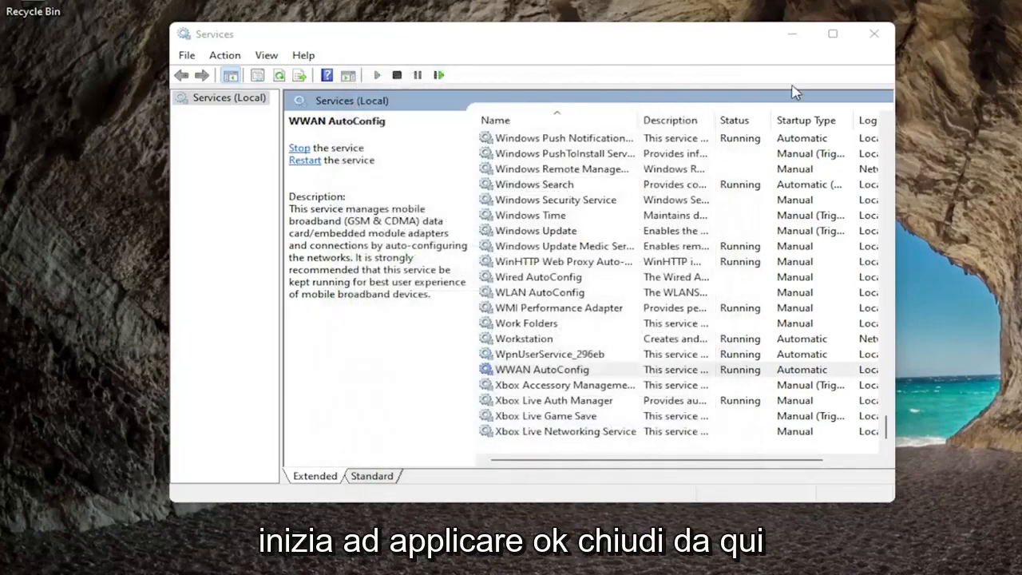
Close Services and restart the computer from the Start button menu
left_click(874, 33)
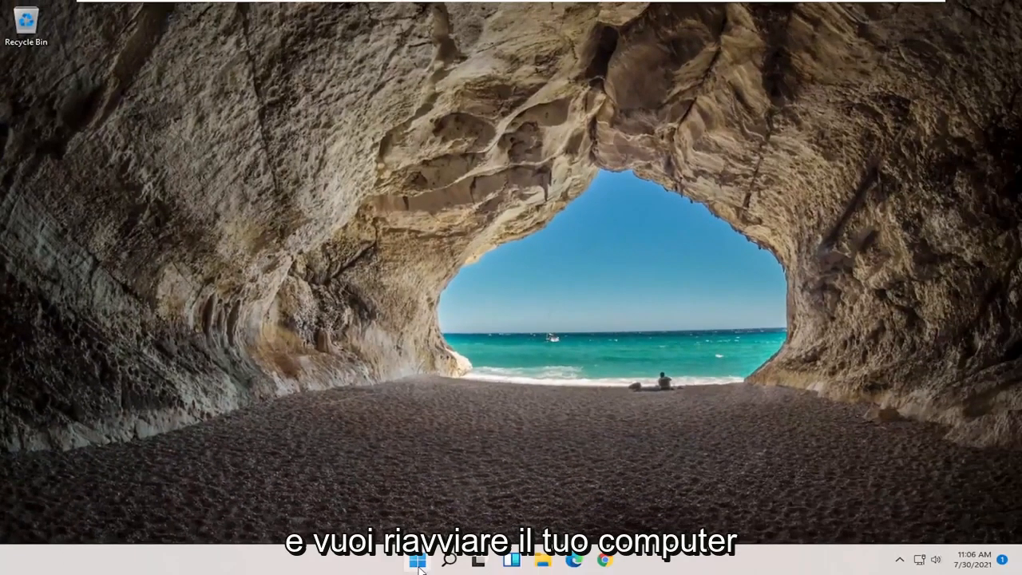
right_click(416, 559)
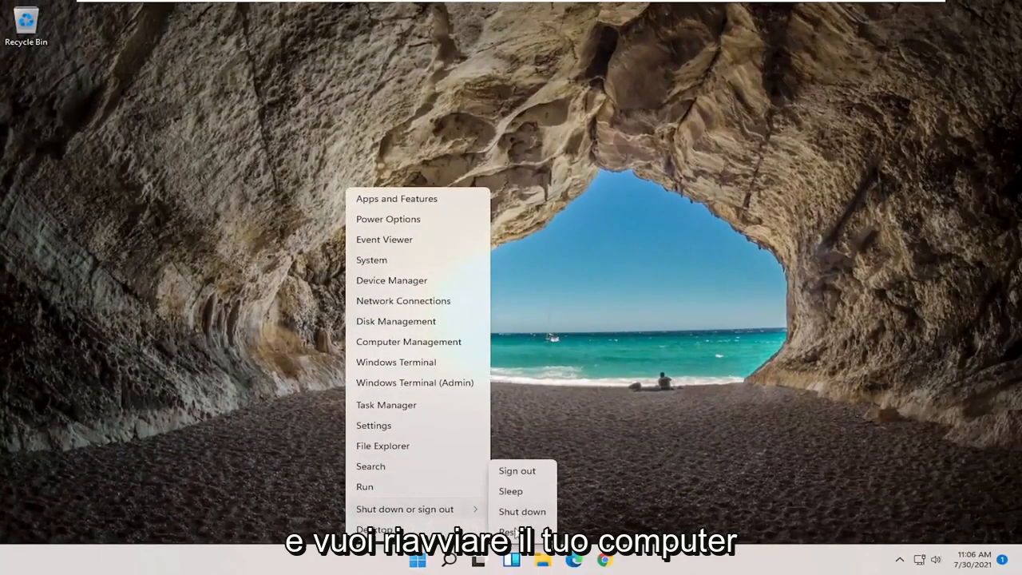
left_click(518, 469)
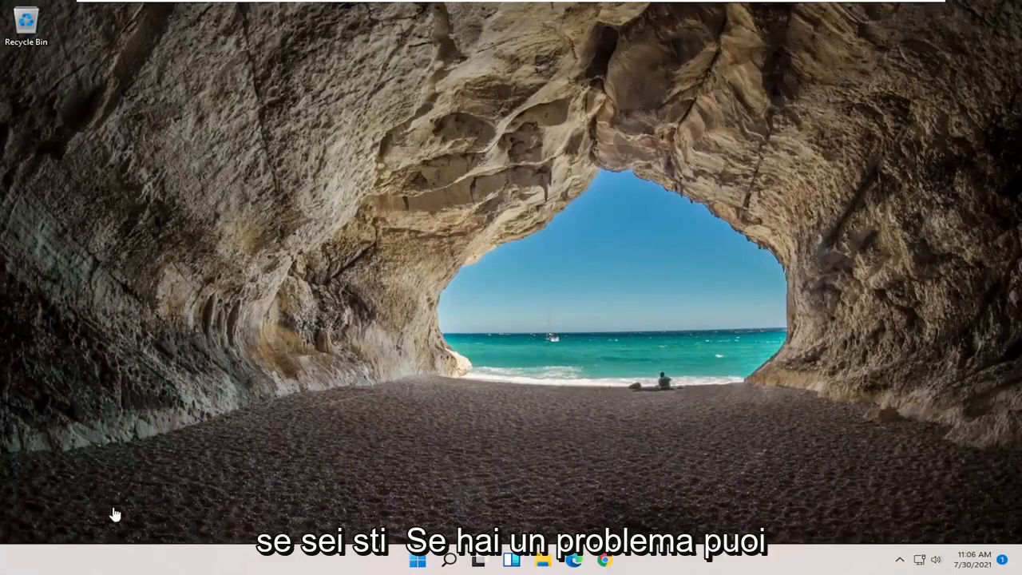
Launch Command Prompt as administrator via Start search, allowing the UAC prompt
left_click(451, 559)
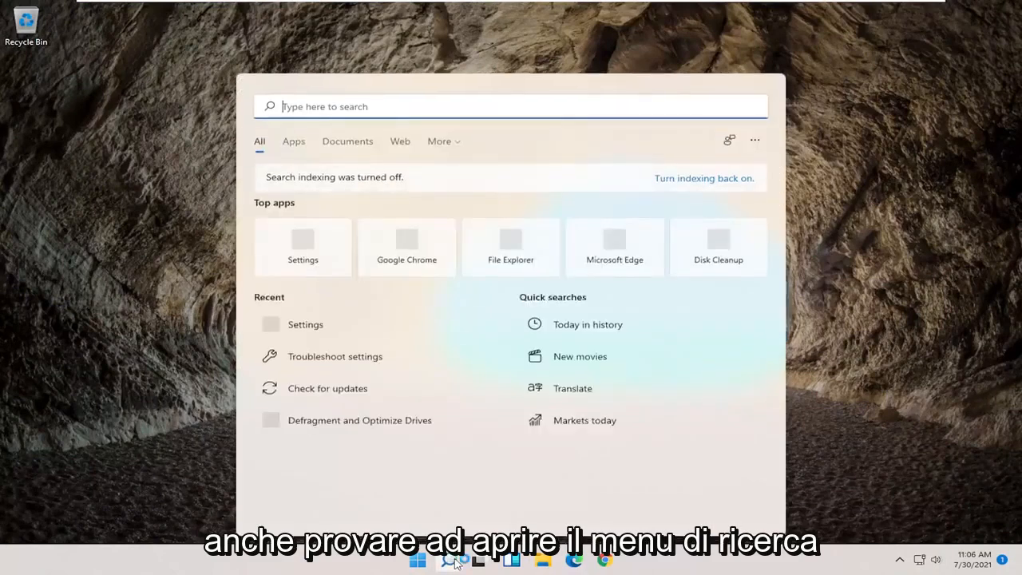
type("cmd")
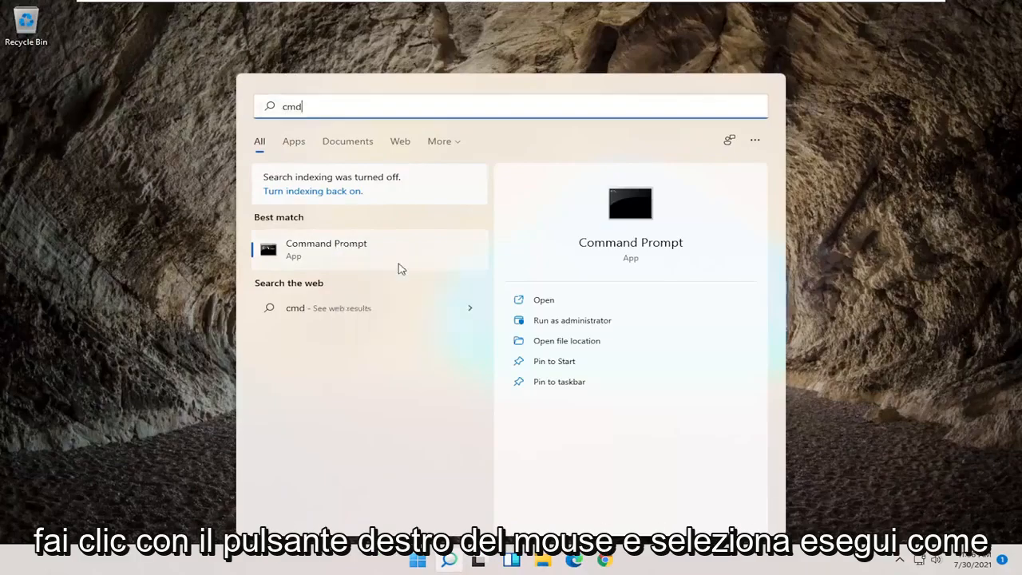
left_click(571, 320)
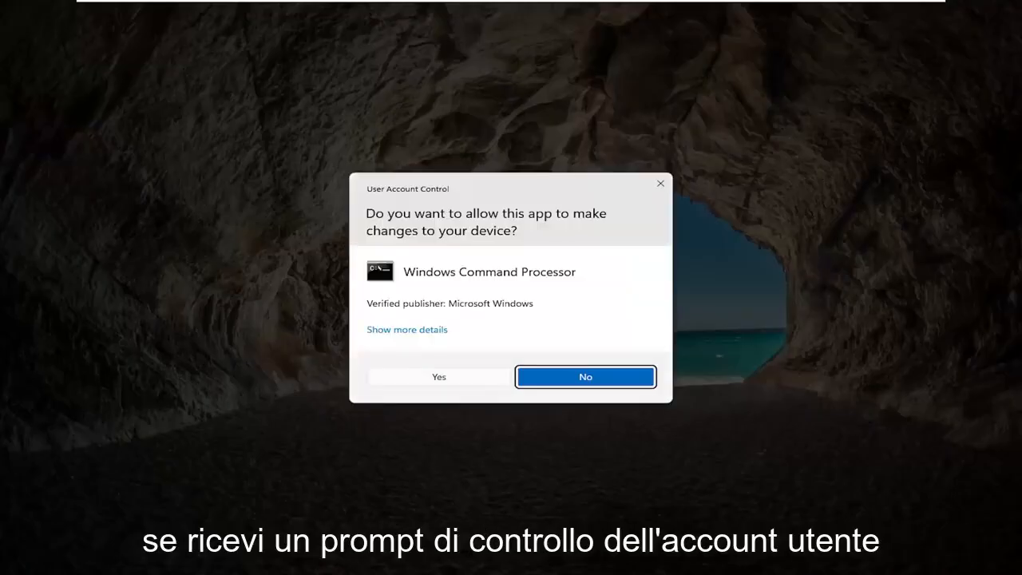
left_click(437, 377)
type("n")
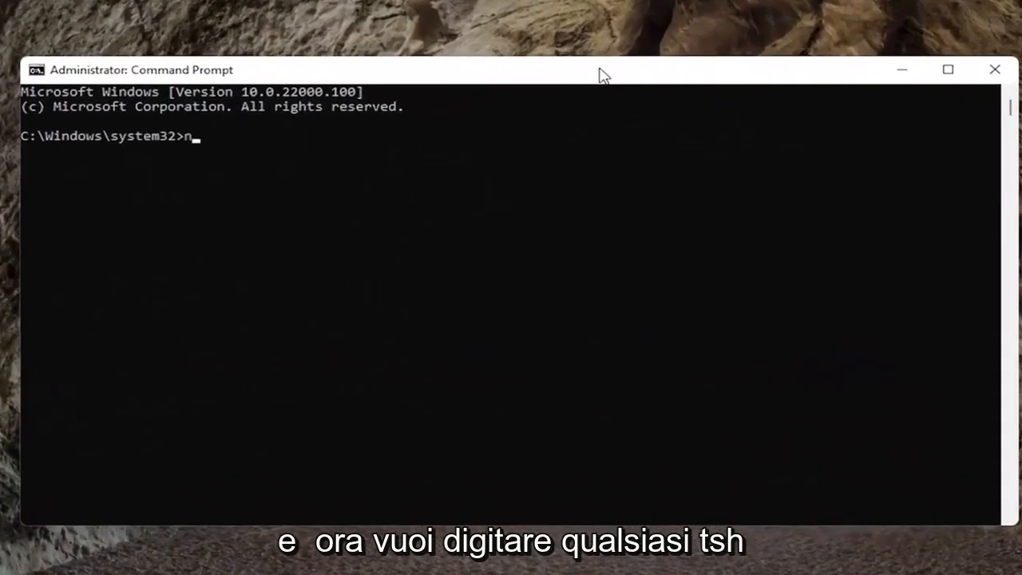
Run 'netsh winsock reset' to reset the Winsock catalog
type("etsh wi")
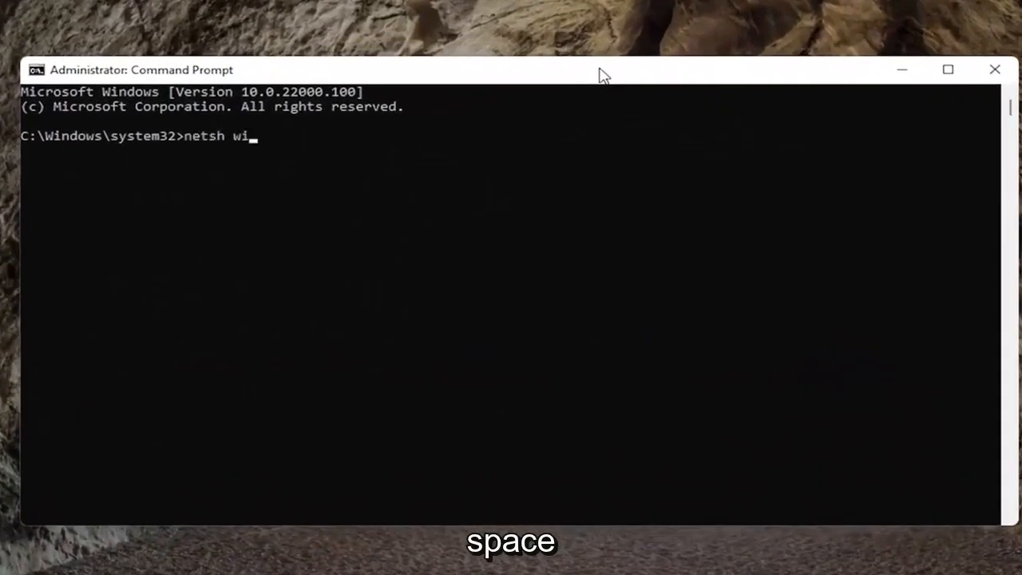
type("nsock reset")
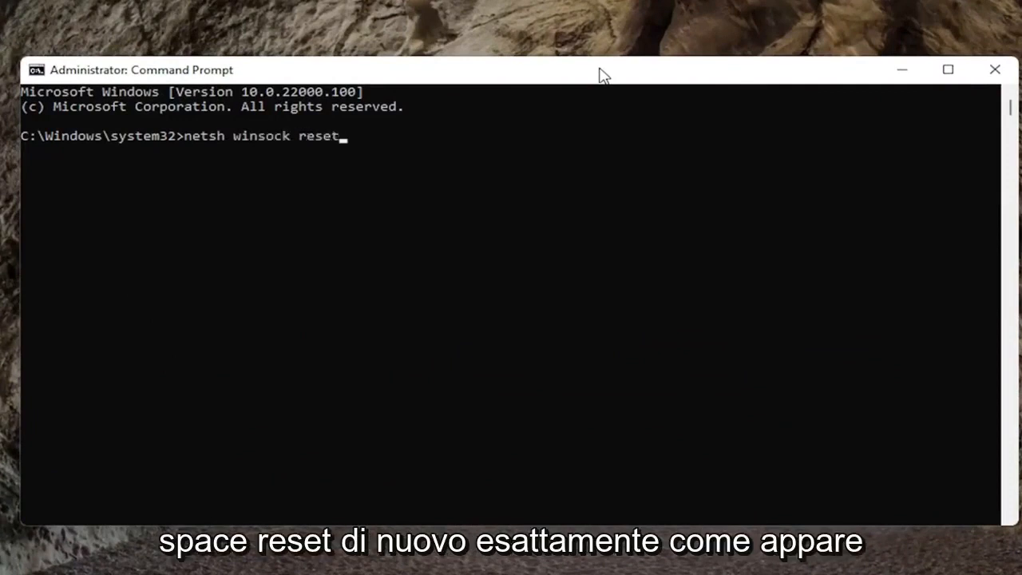
mouse_move(247, 302)
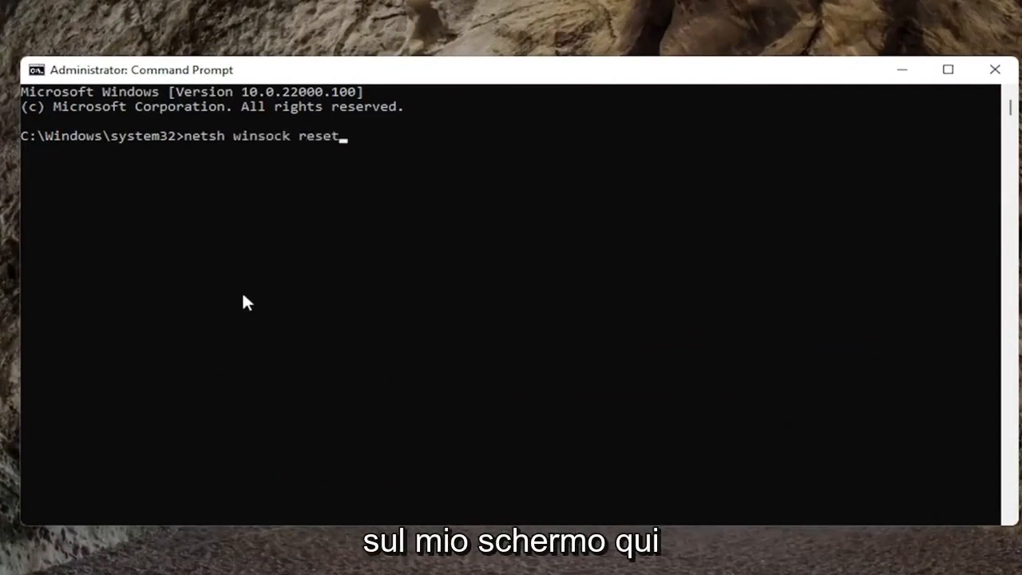
key("enter")
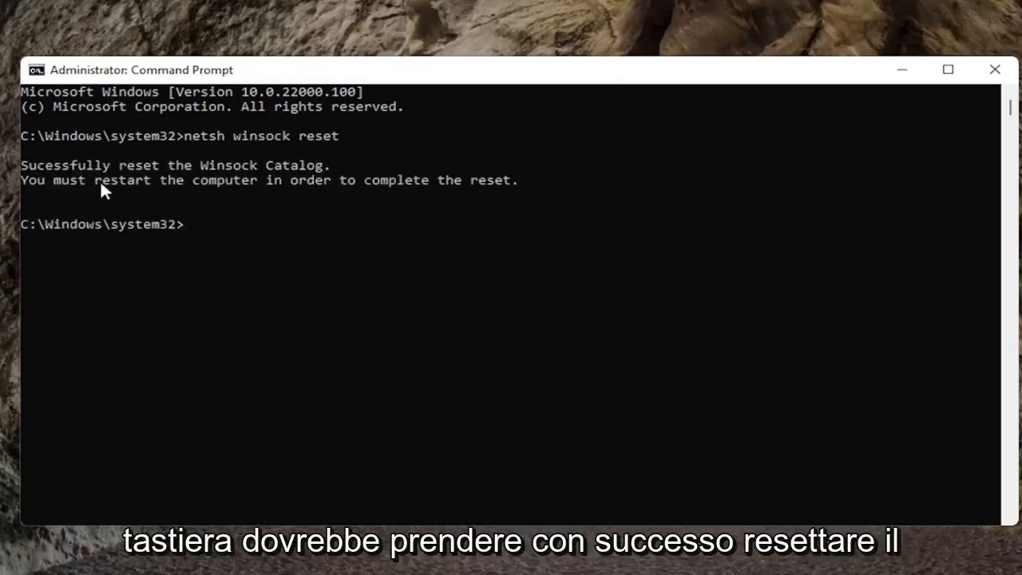
mouse_move(201, 208)
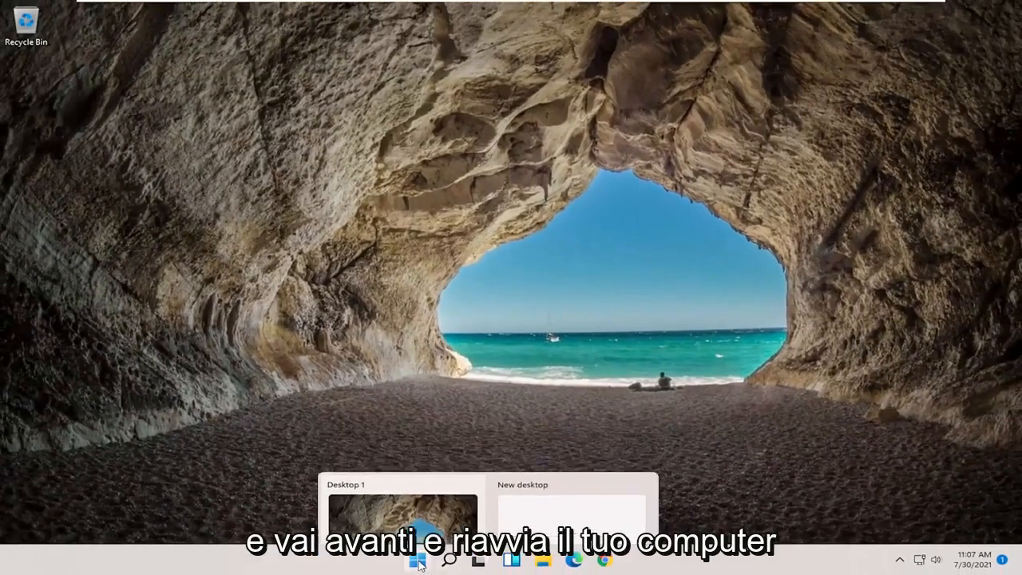
Restart the computer from the Start button's shutdown menu
right_click(418, 559)
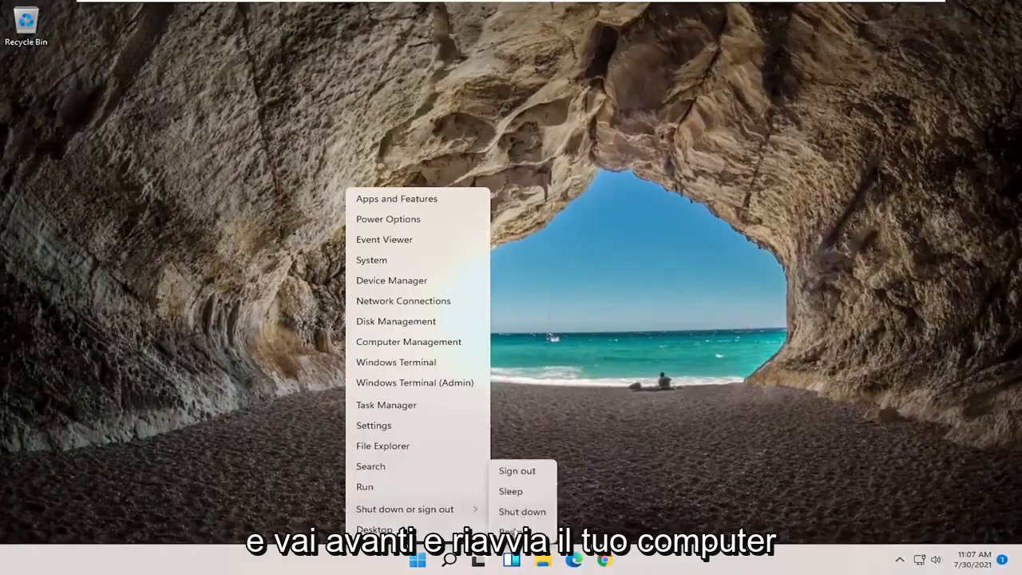
left_click(522, 511)
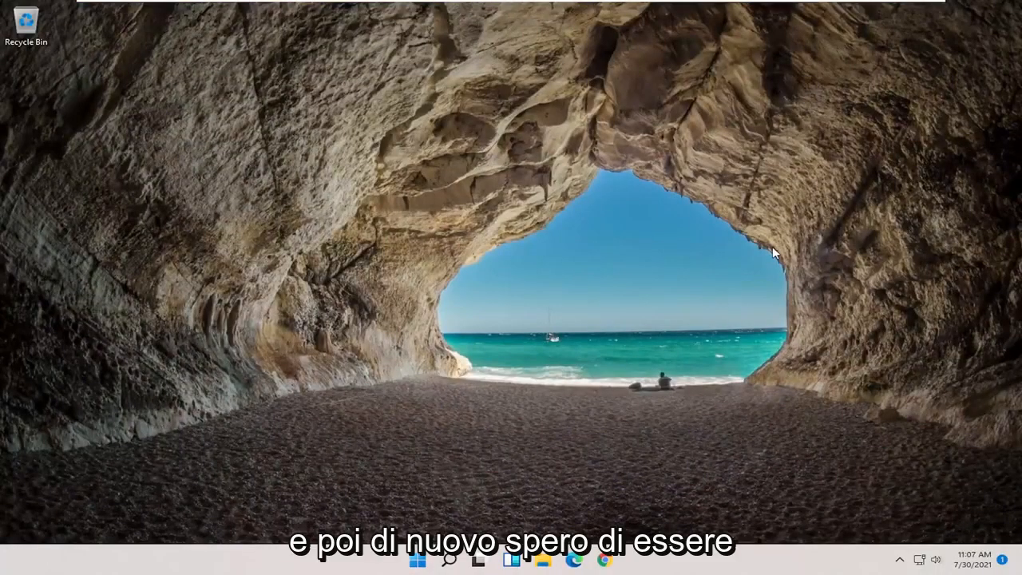
mouse_move(703, 323)
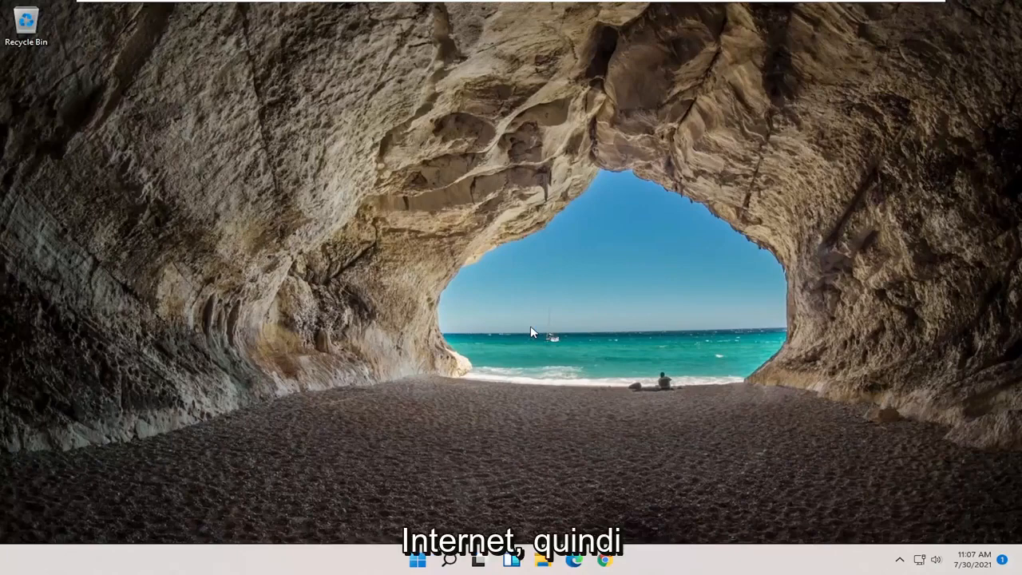
mouse_move(403, 484)
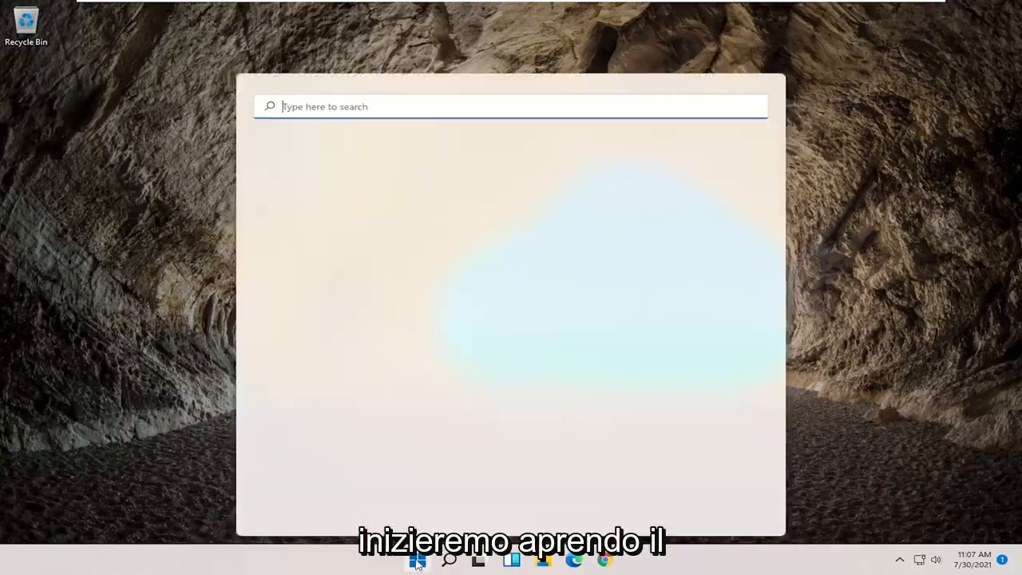
Launch the Settings app from Start search
type("swe")
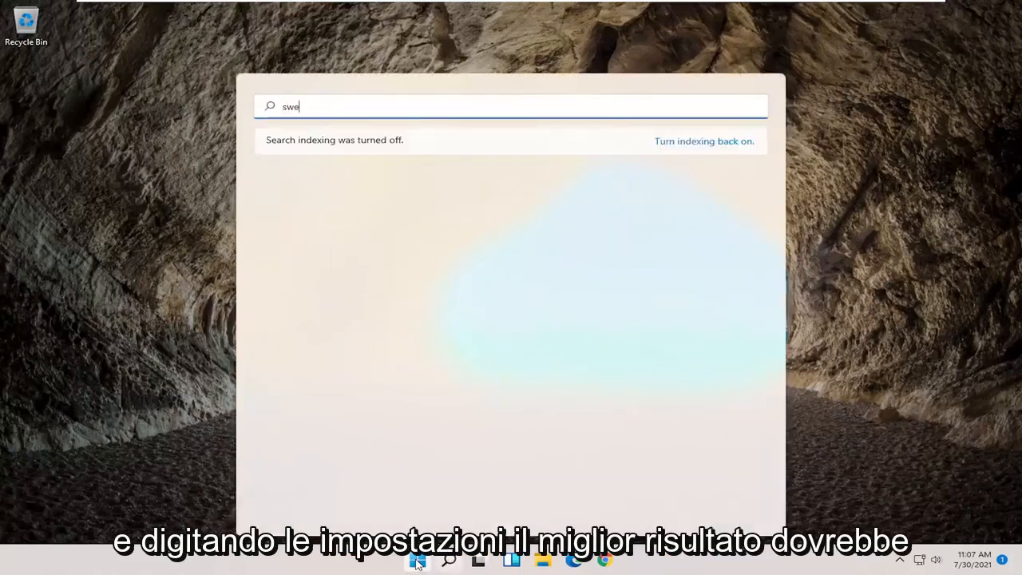
type("settings")
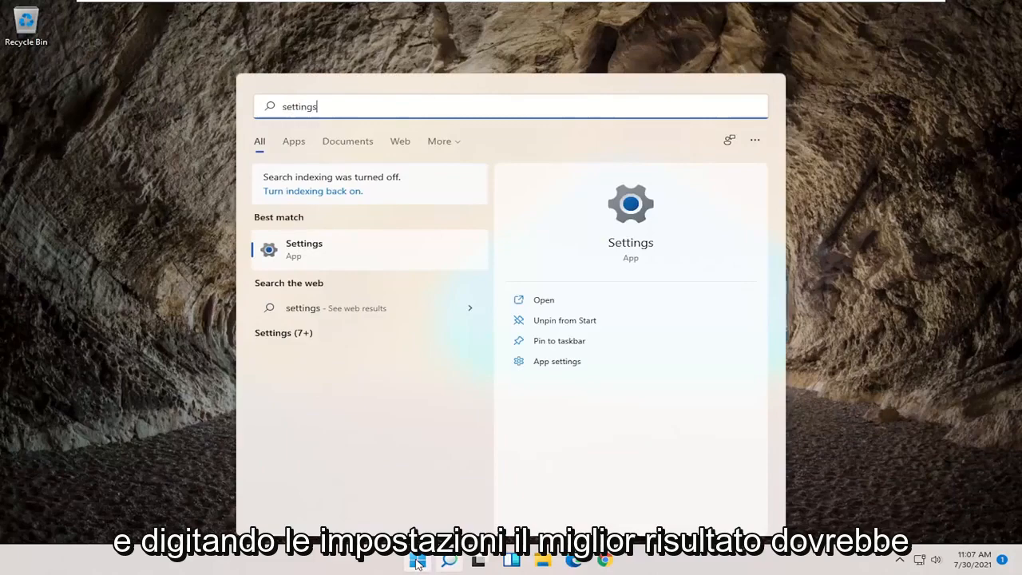
left_click(303, 249)
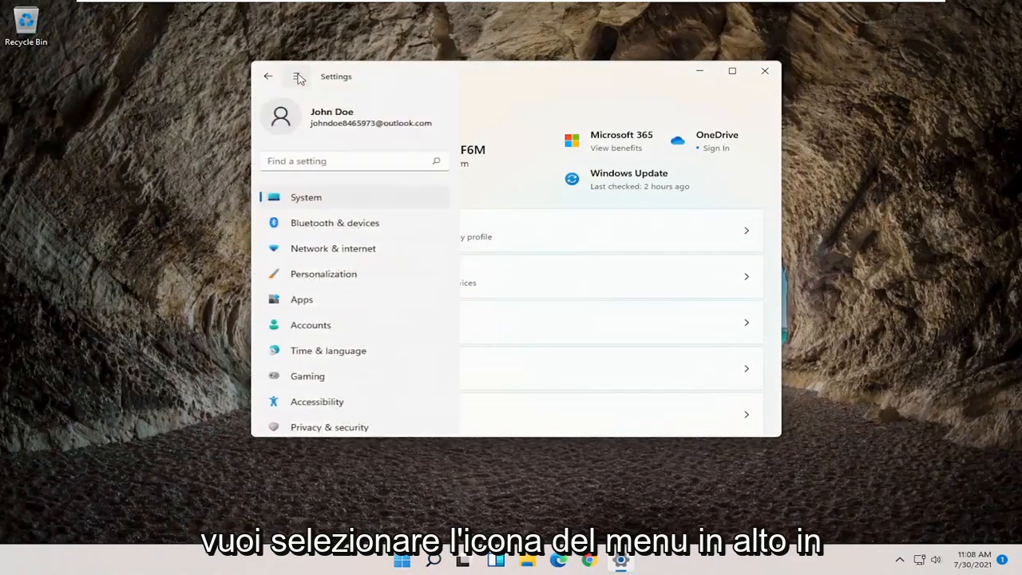
Navigate to Network & internet > Advanced network settings
left_click(297, 77)
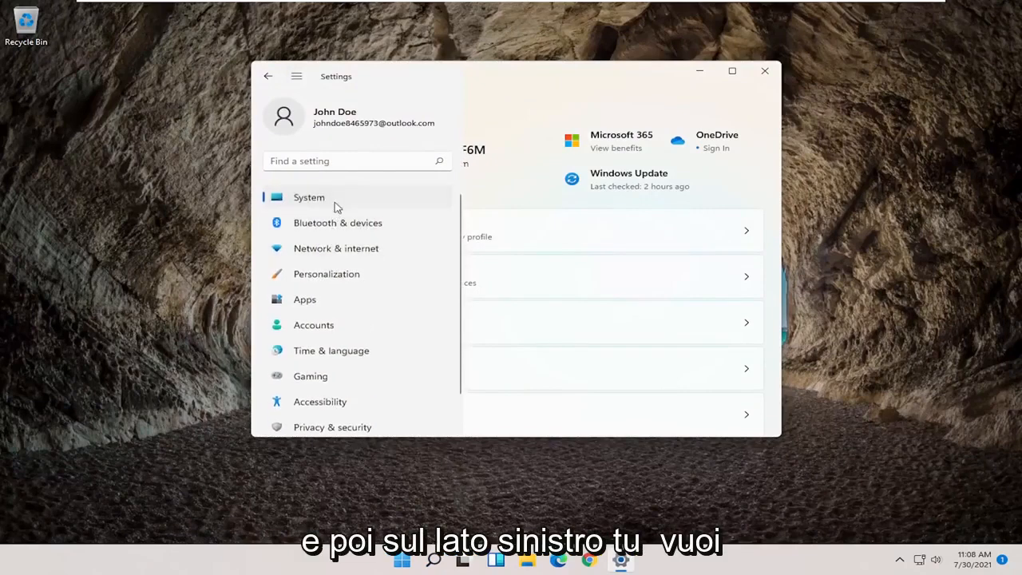
left_click(335, 249)
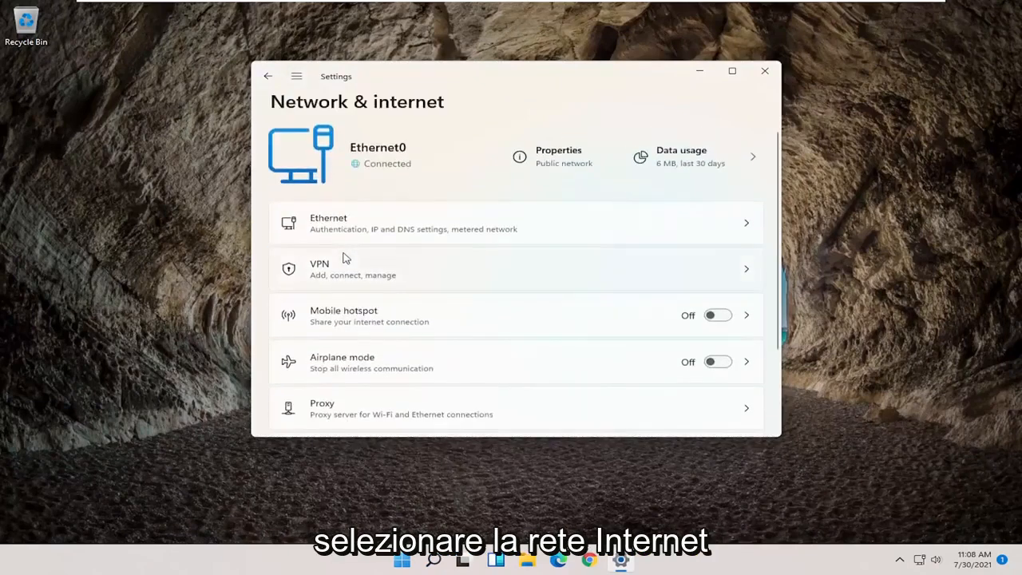
scroll("down", 3)
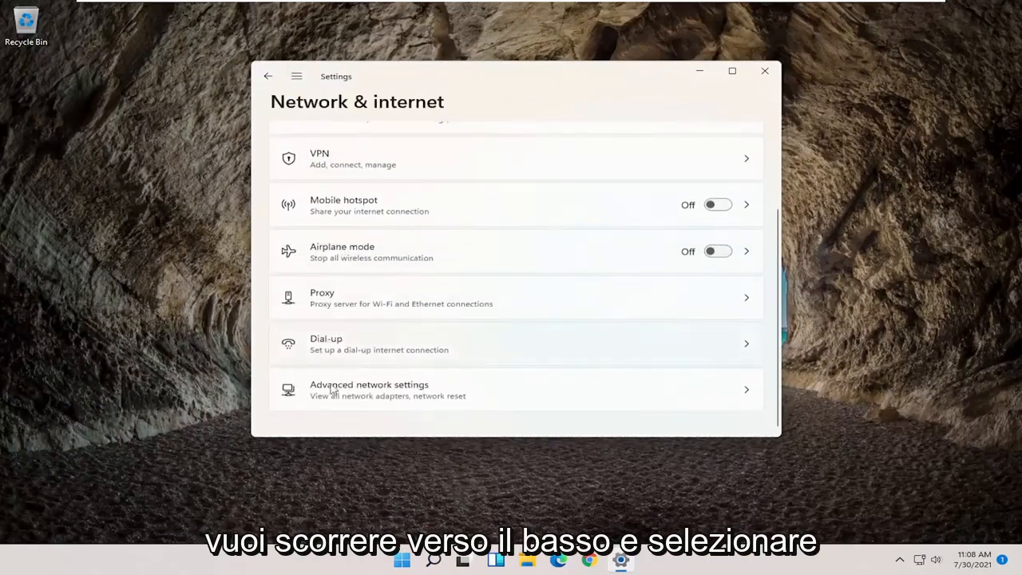
left_click(369, 390)
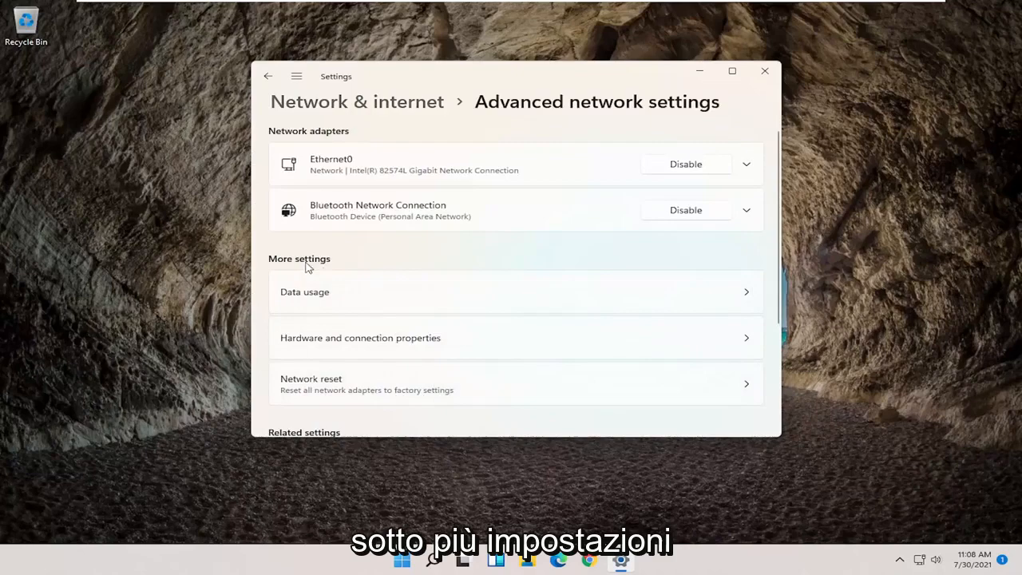
Run Network reset with Reset now, confirm Yes, and dismiss the sign-out warning
scroll("down", 3)
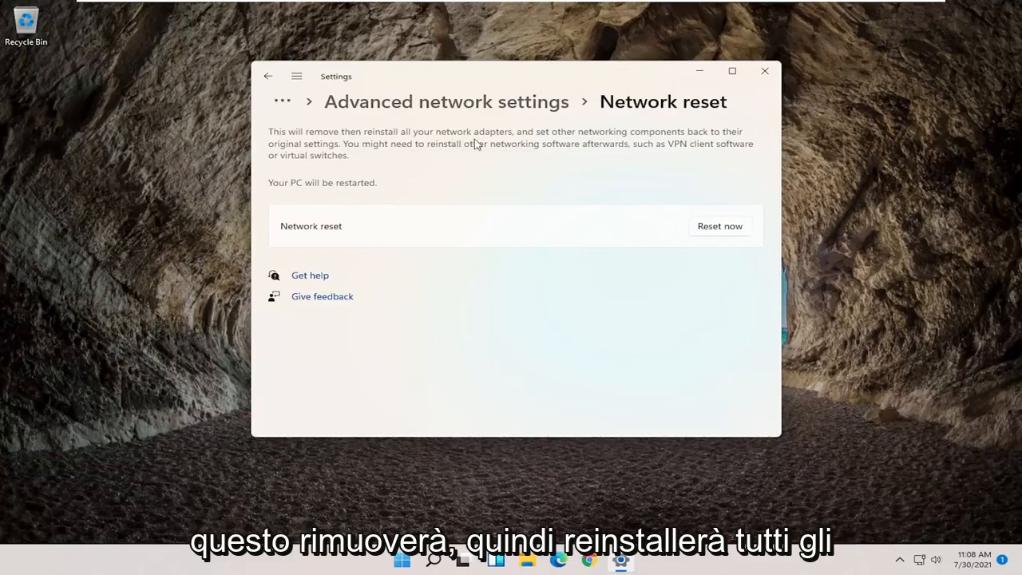
mouse_move(663, 140)
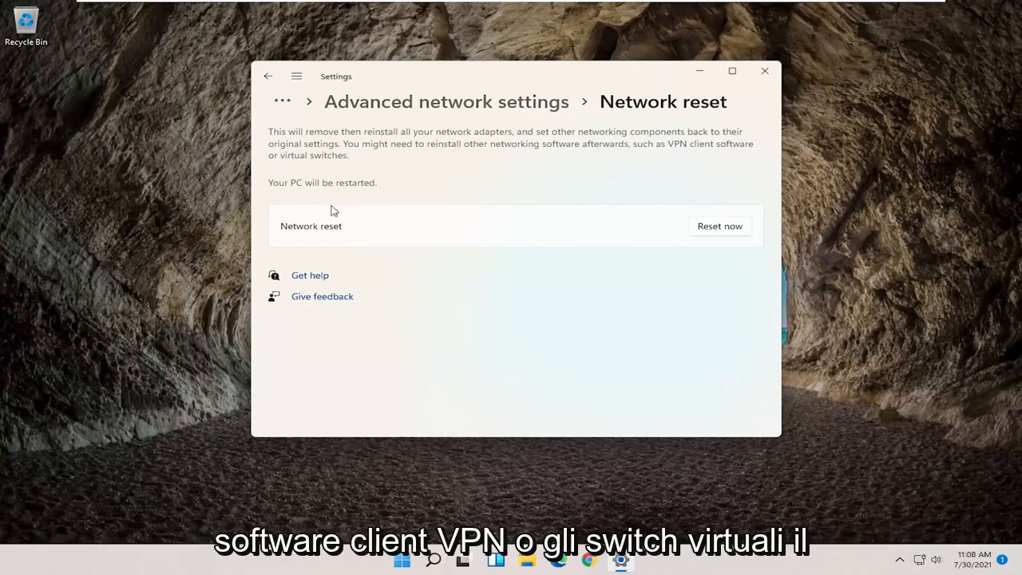
mouse_move(313, 154)
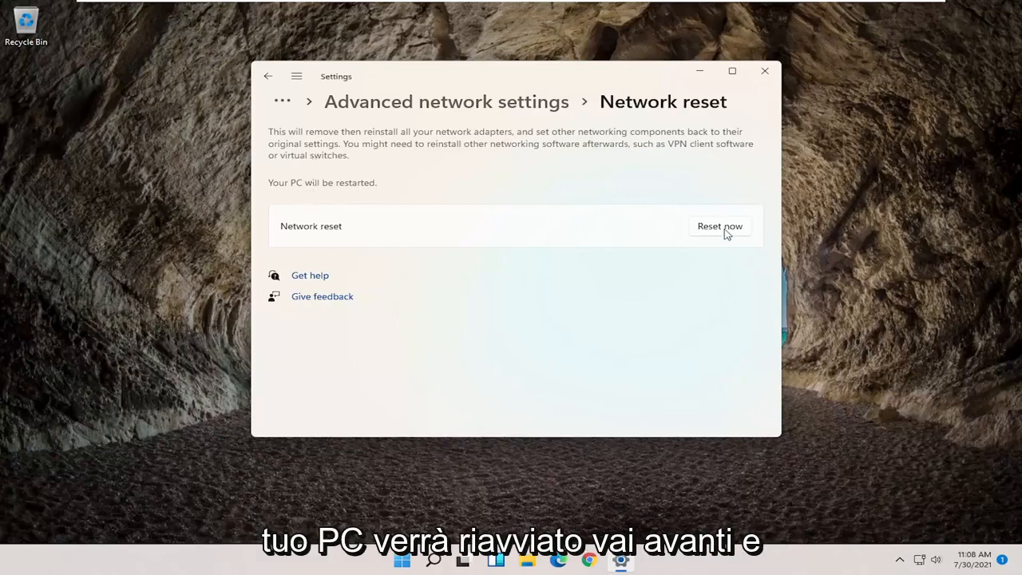
left_click(718, 227)
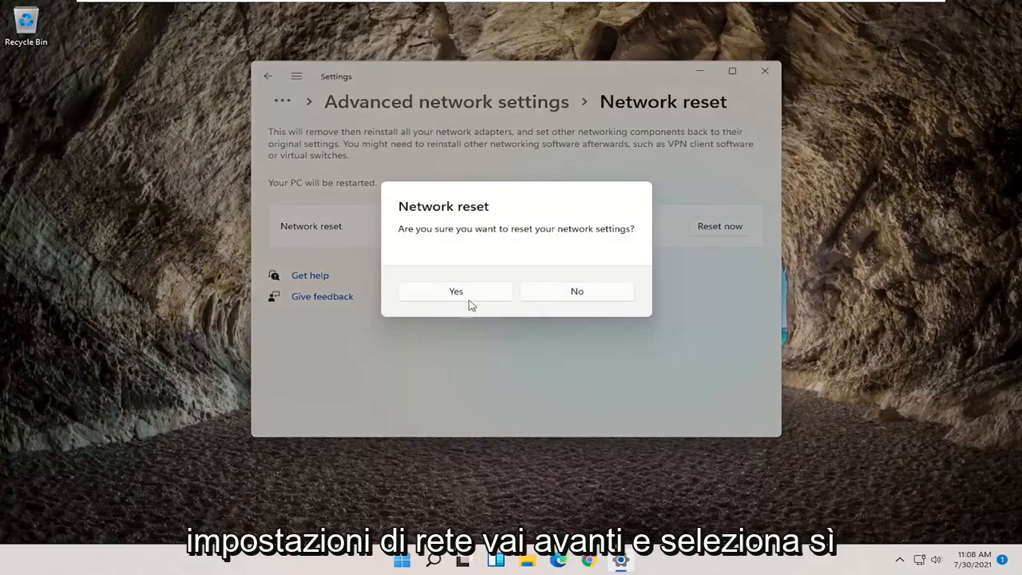
left_click(455, 291)
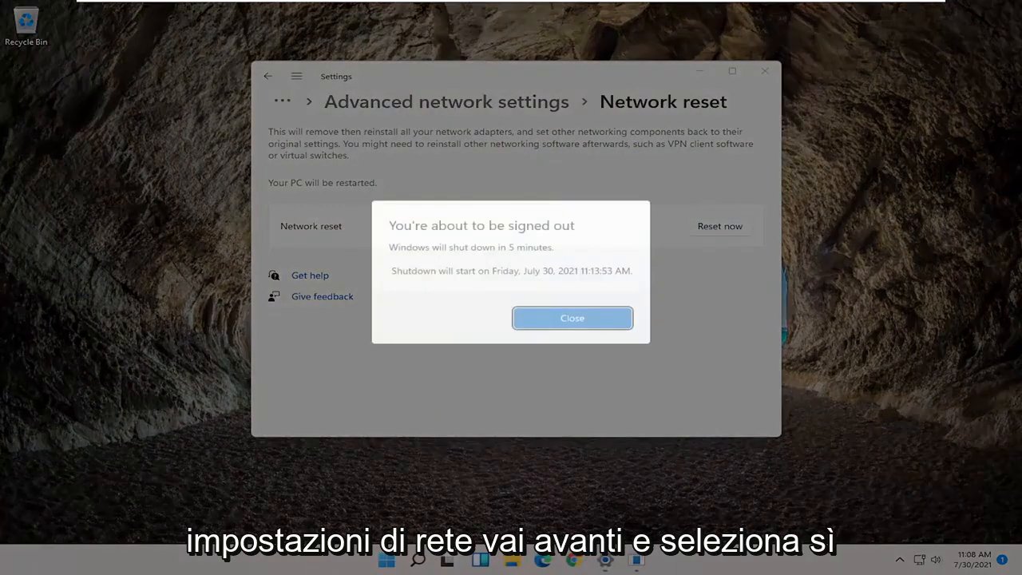
left_click(571, 316)
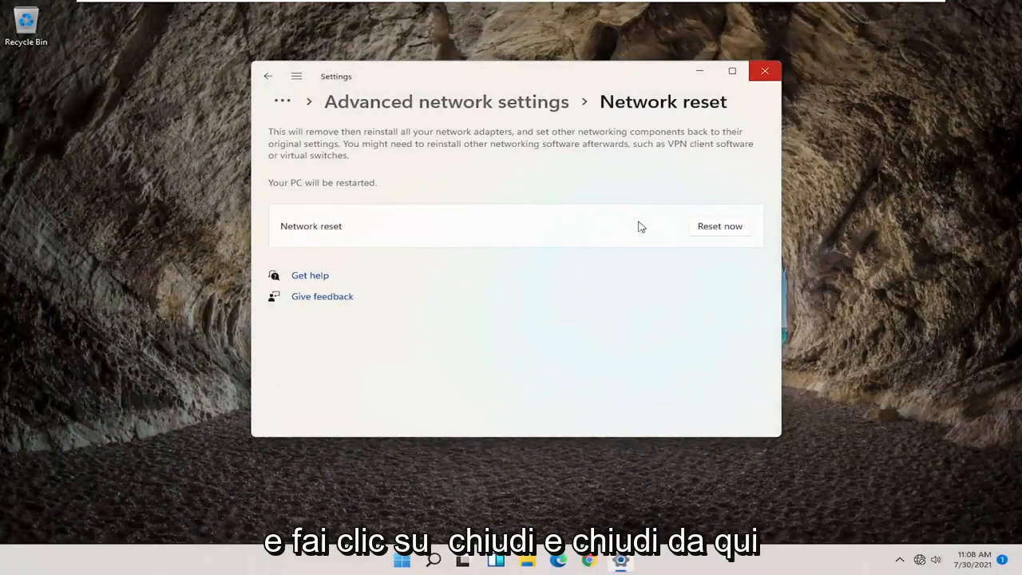